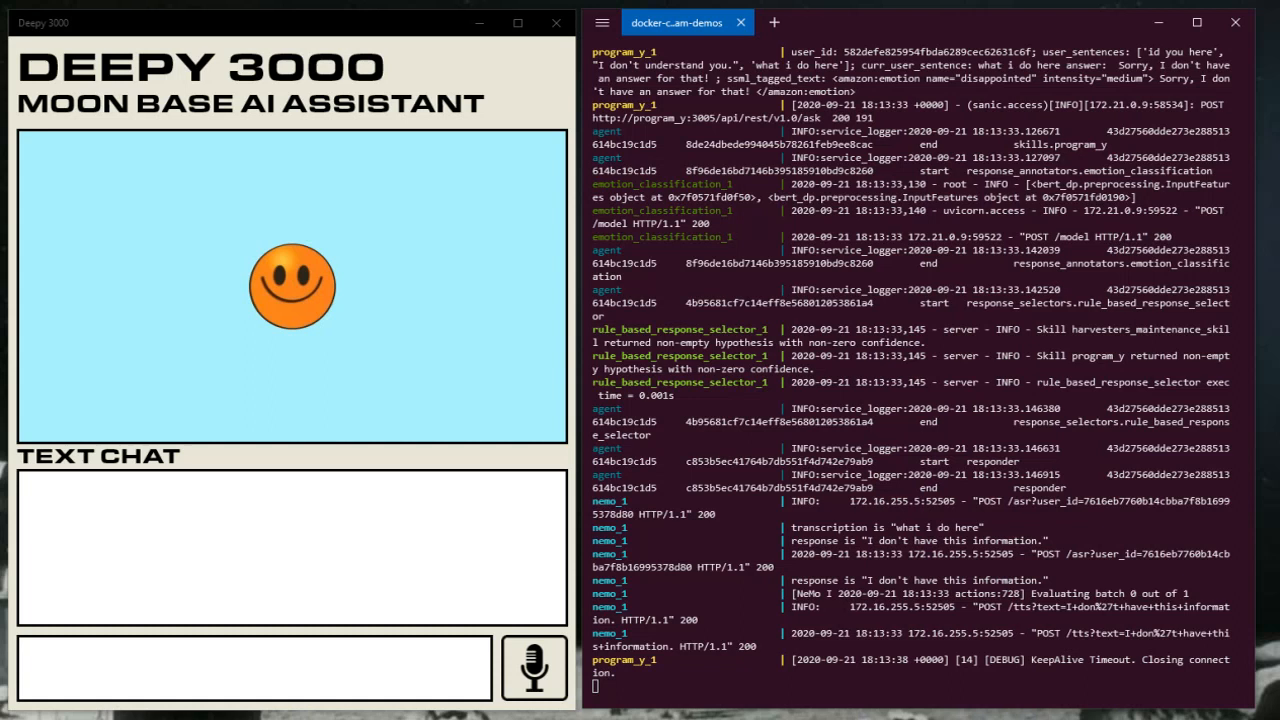
# Begin recording a spoken question with the microphone button.
pyautogui.click(150, 668)
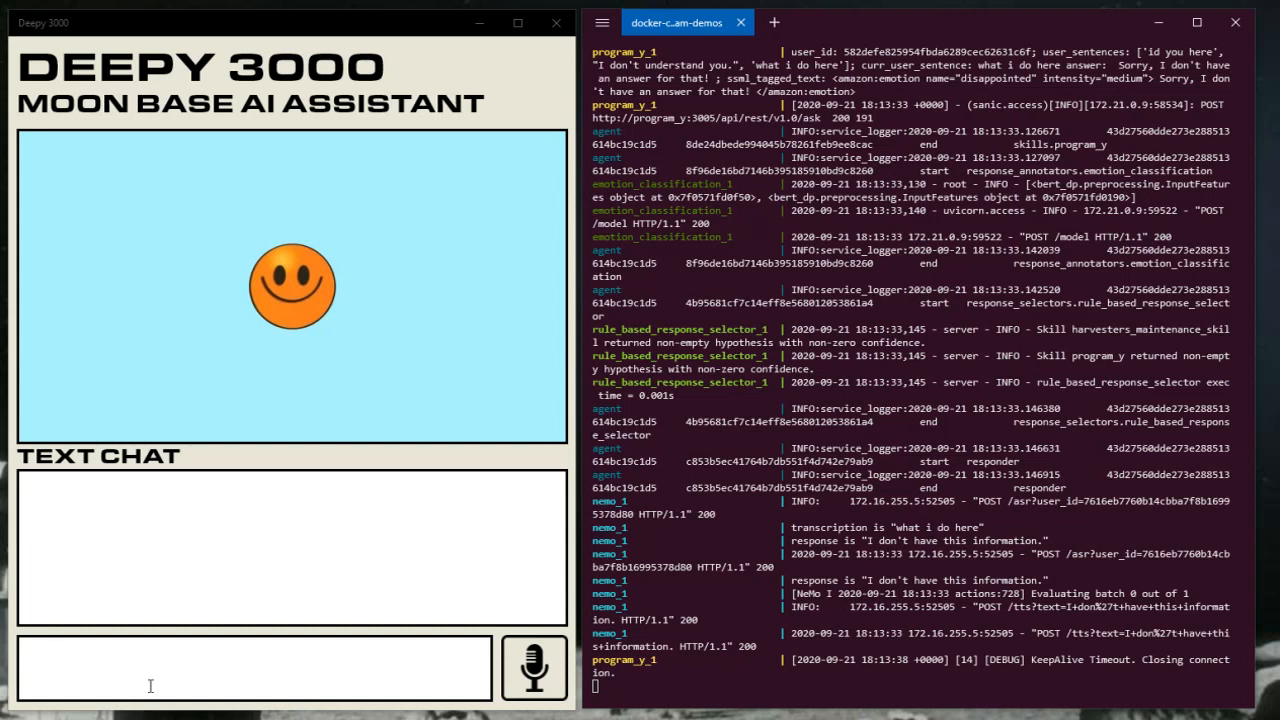
pyautogui.click(534, 668)
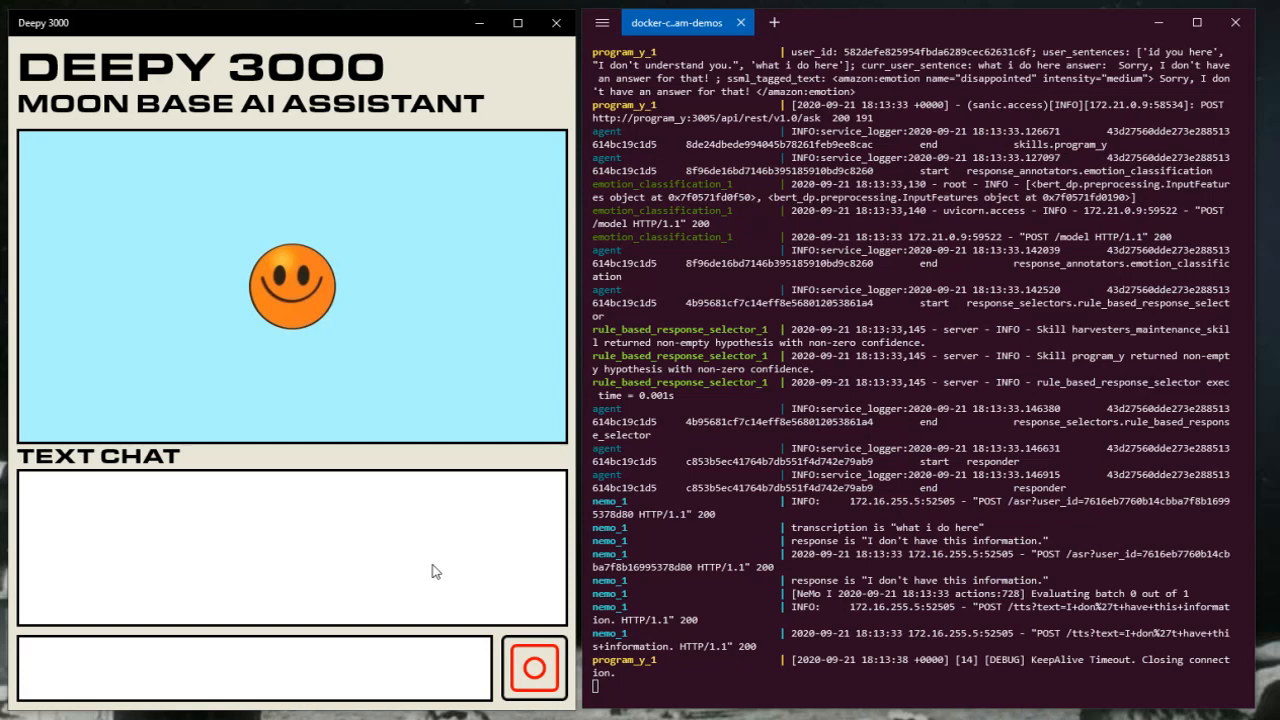
# Stop recording to send "what do I do here" and scroll to read the crash and memory loss answer.
pyautogui.click(534, 668)
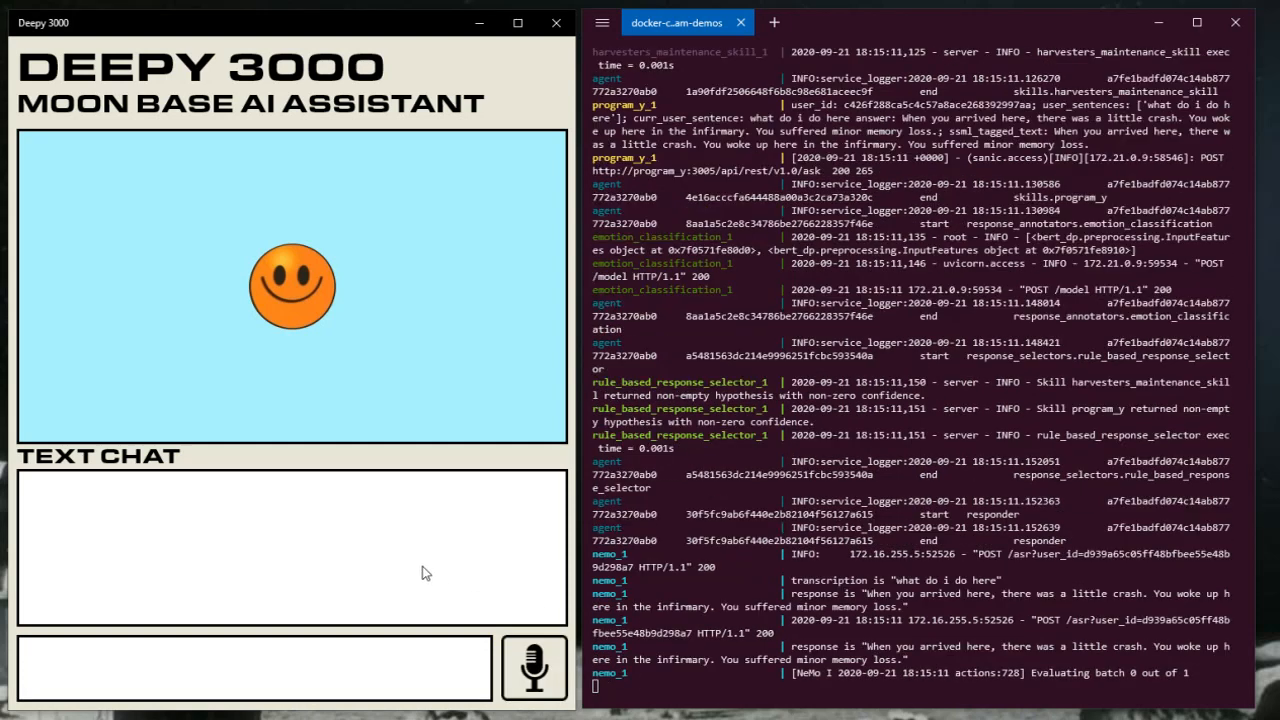
pyautogui.scroll(-3)
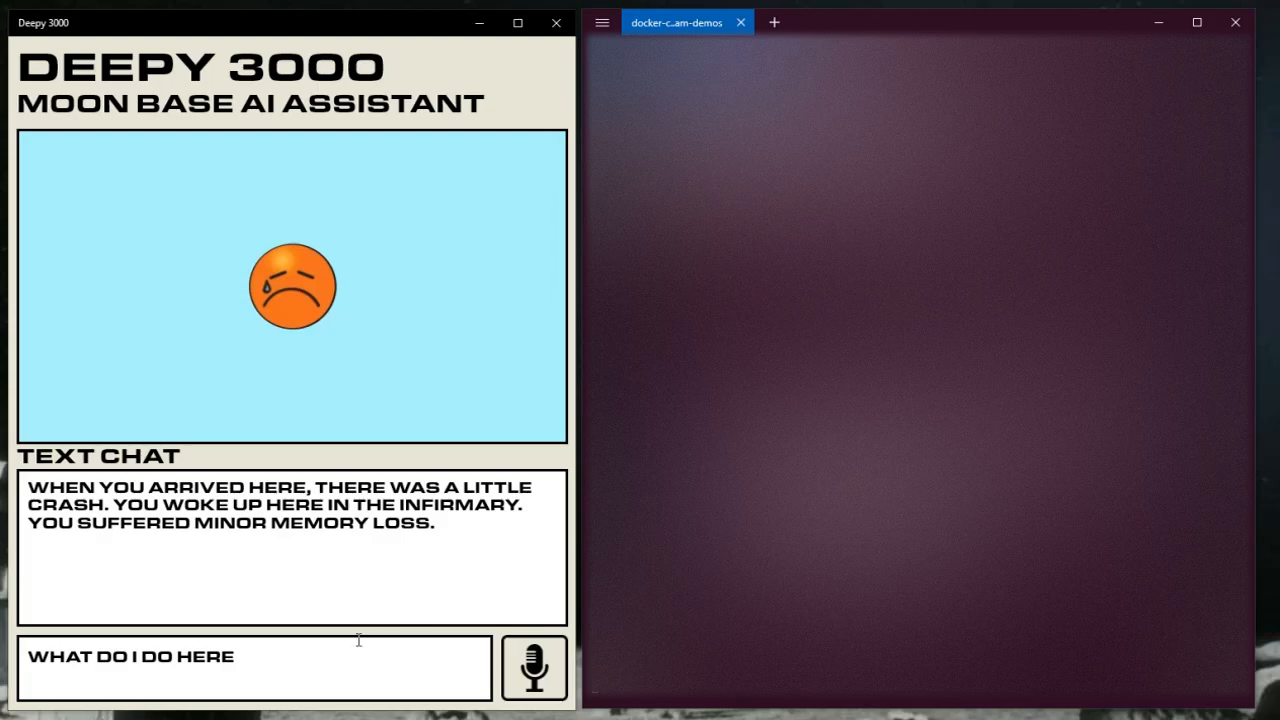
# Select the previous question text in the text box and start recording a new question.
pyautogui.click(255, 668)
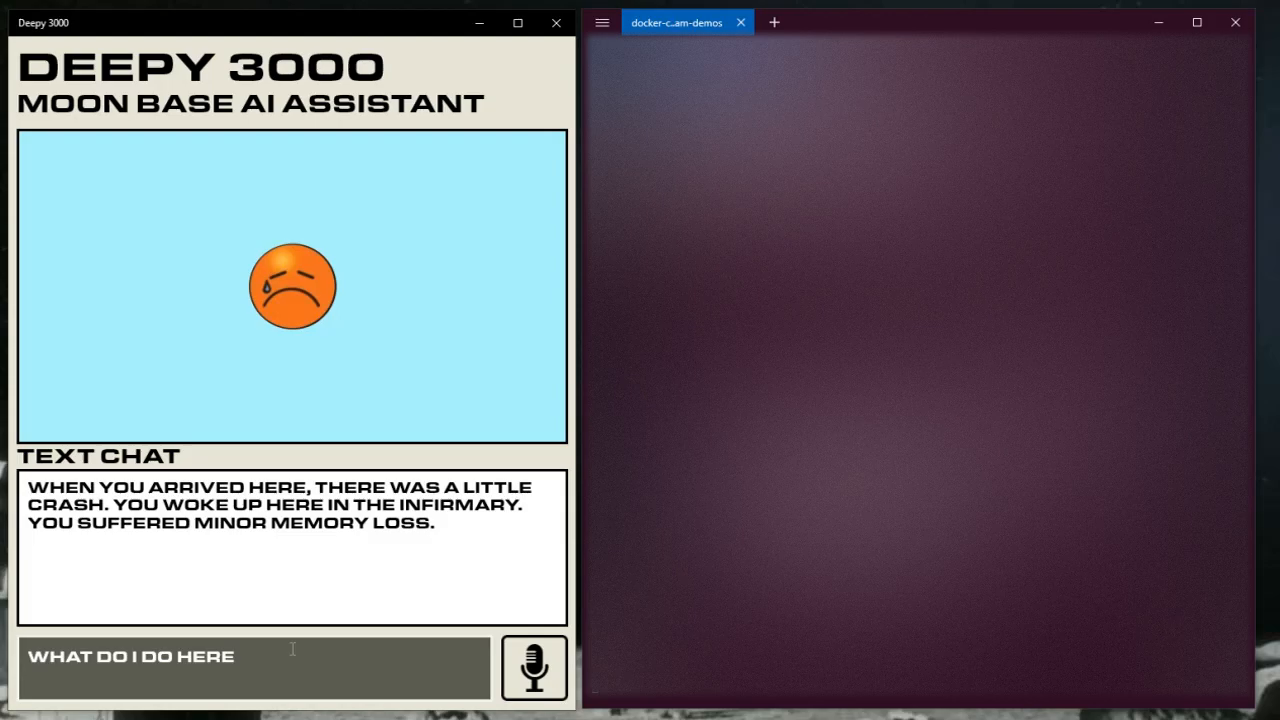
pyautogui.tripleClick(130, 656)
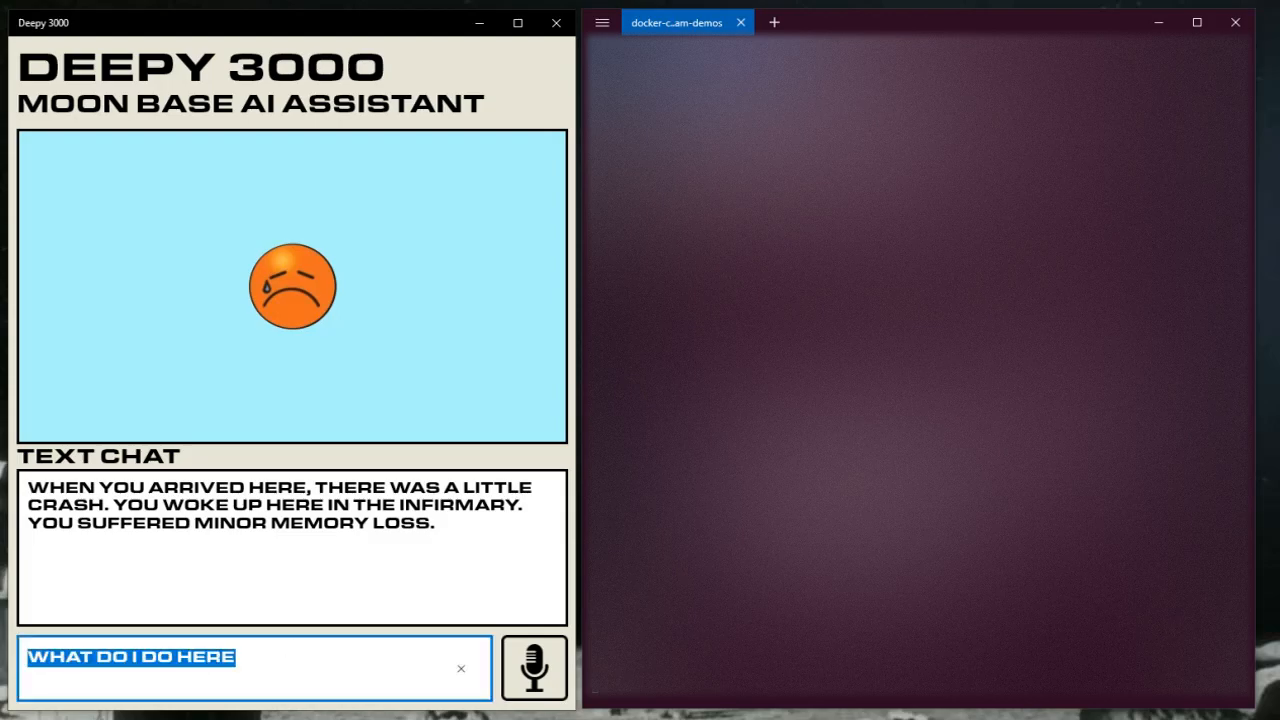
pyautogui.moveTo(910, 712)
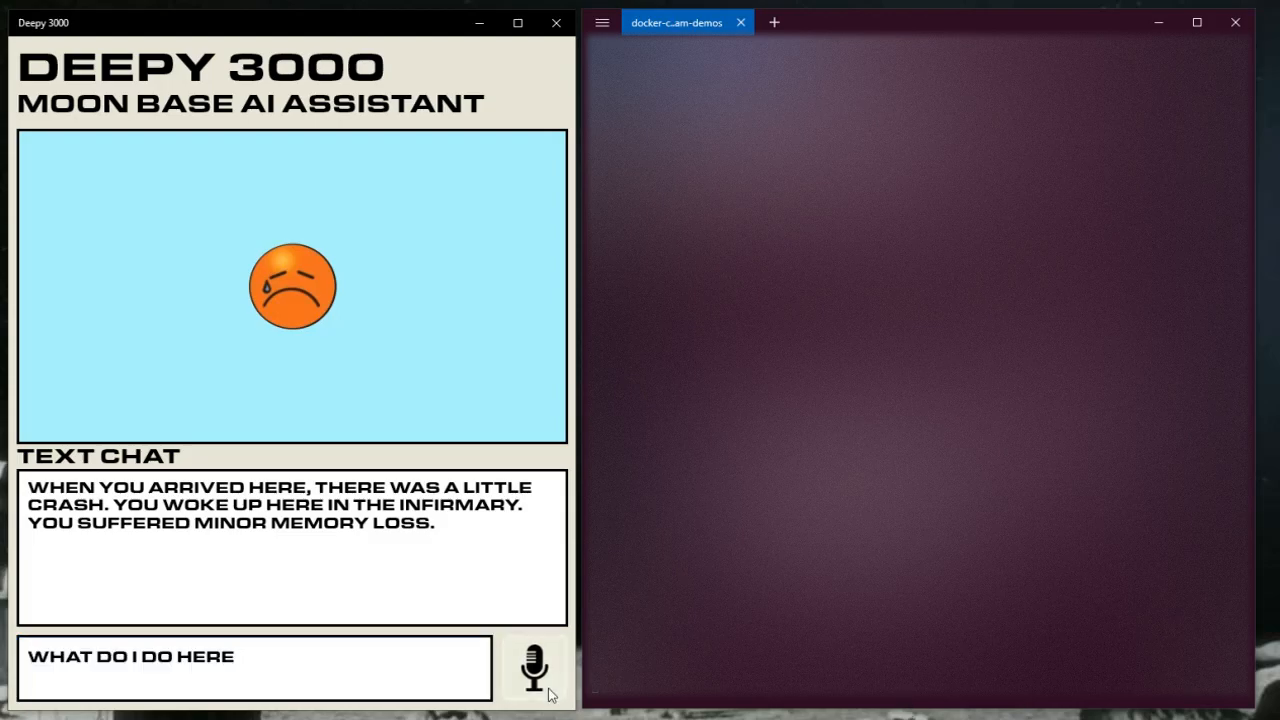
pyautogui.click(534, 668)
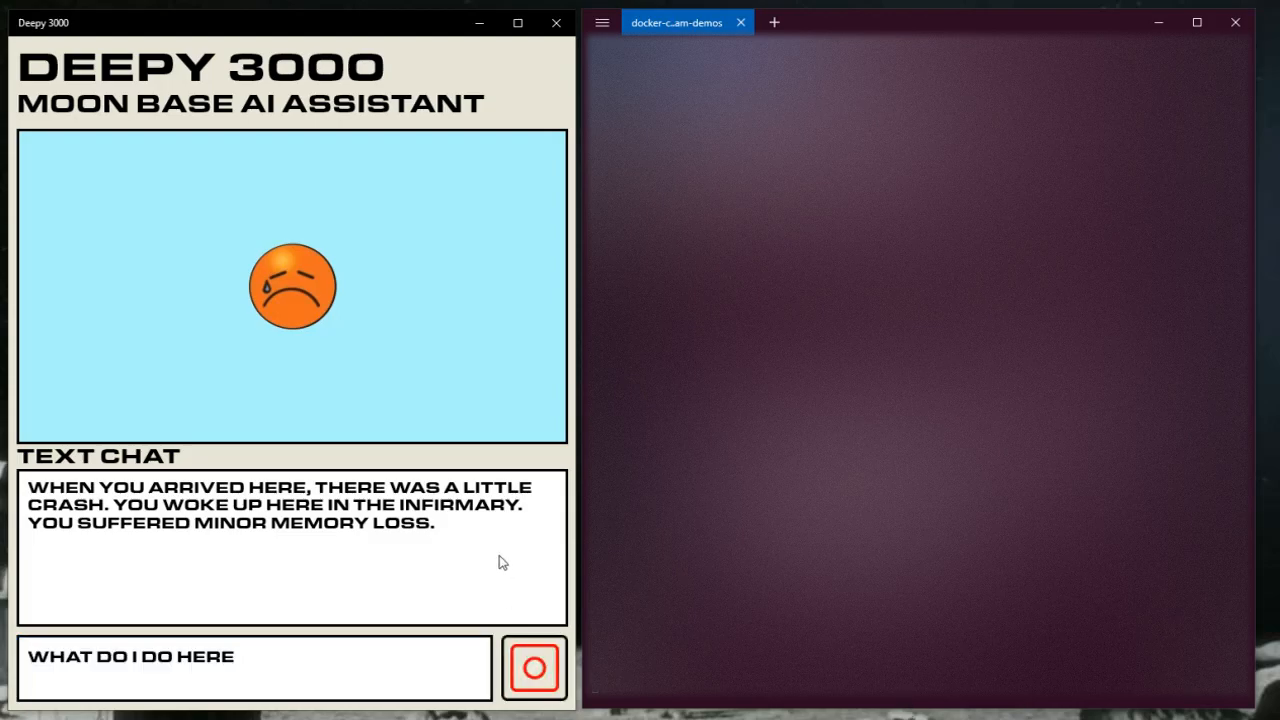